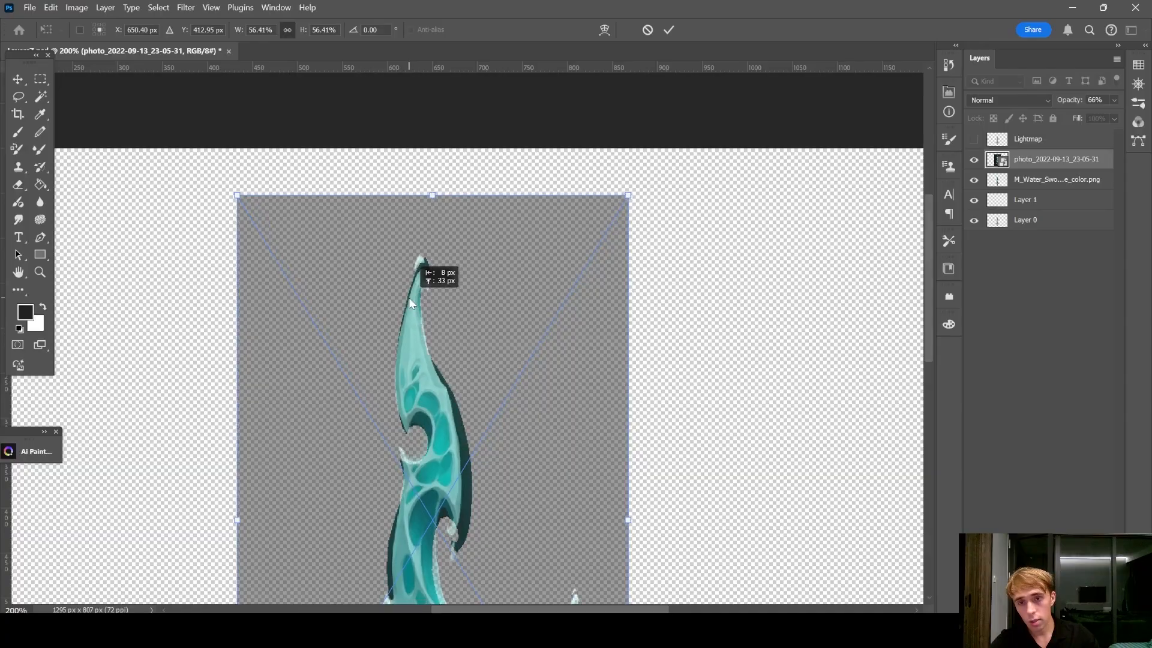
Switch the scaled sword photo's transform into Warp mode to fit the blade.
{"action": "right_click", "coordinate": [448, 410]}
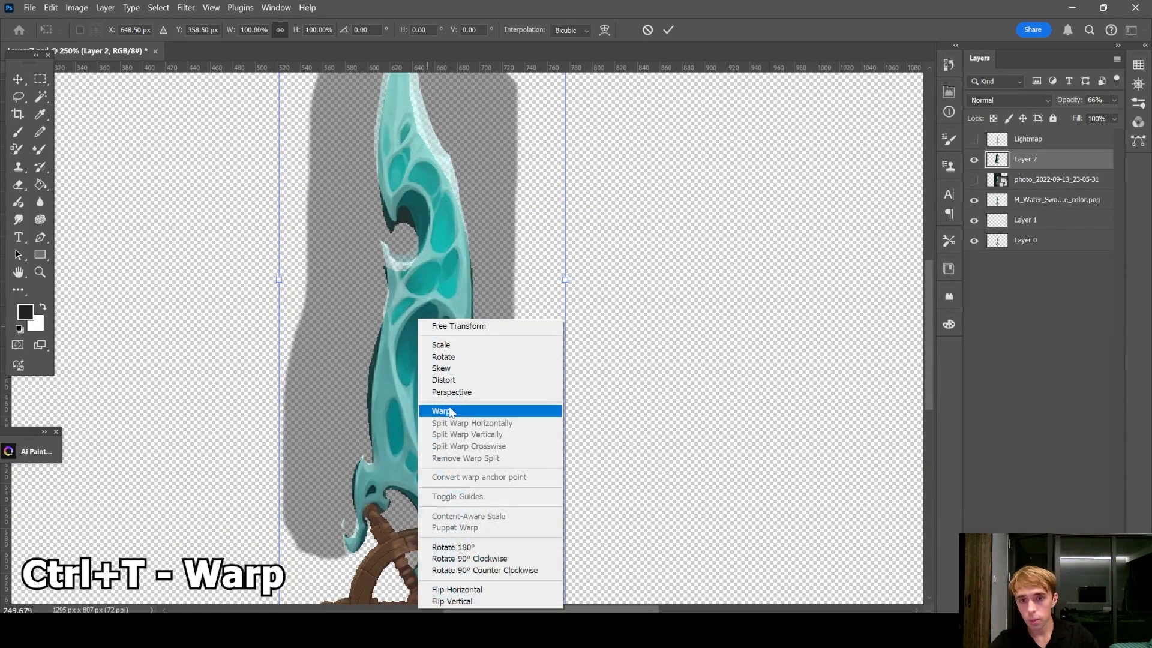
{"action": "left_click", "coordinate": [439, 410]}
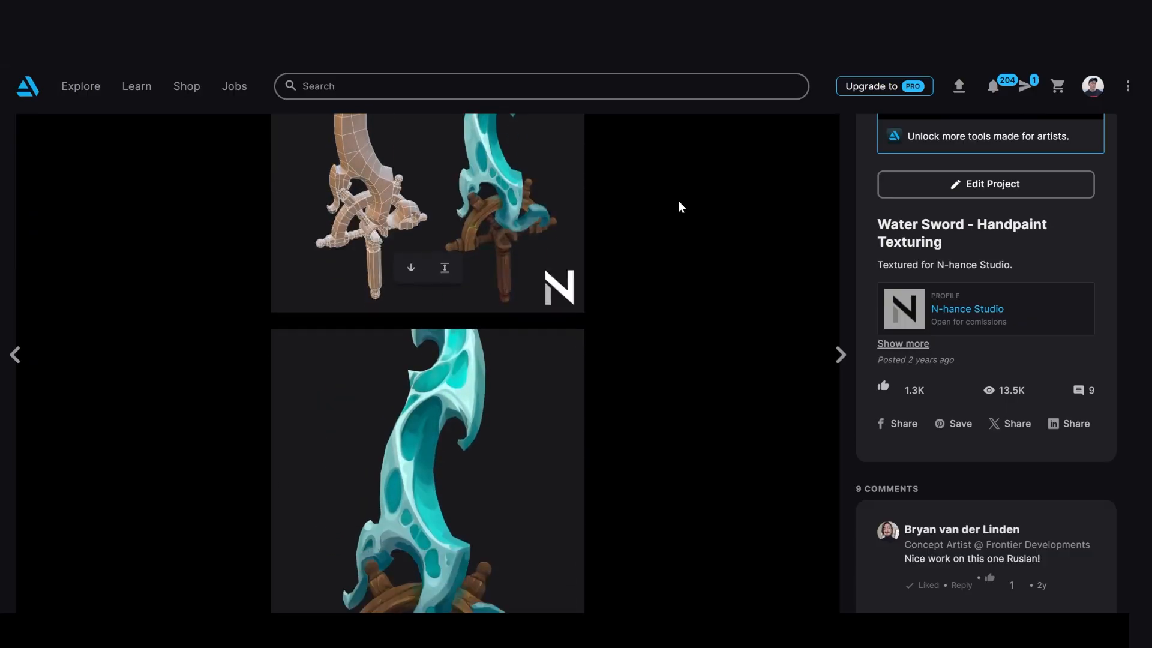
{"action": "scroll", "scroll_direction": "down", "scroll_amount": 3}
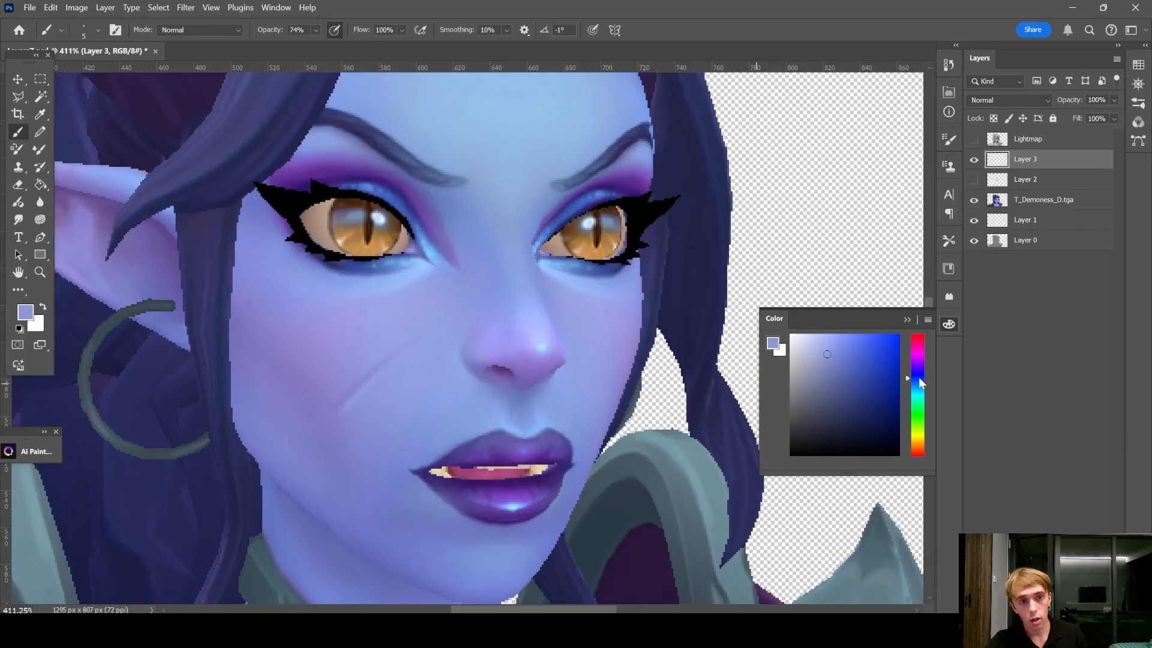
Pick a paint hue, then push the lips' colour balance from Cyan toward Red and confirm.
{"action": "left_click", "coordinate": [919, 378]}
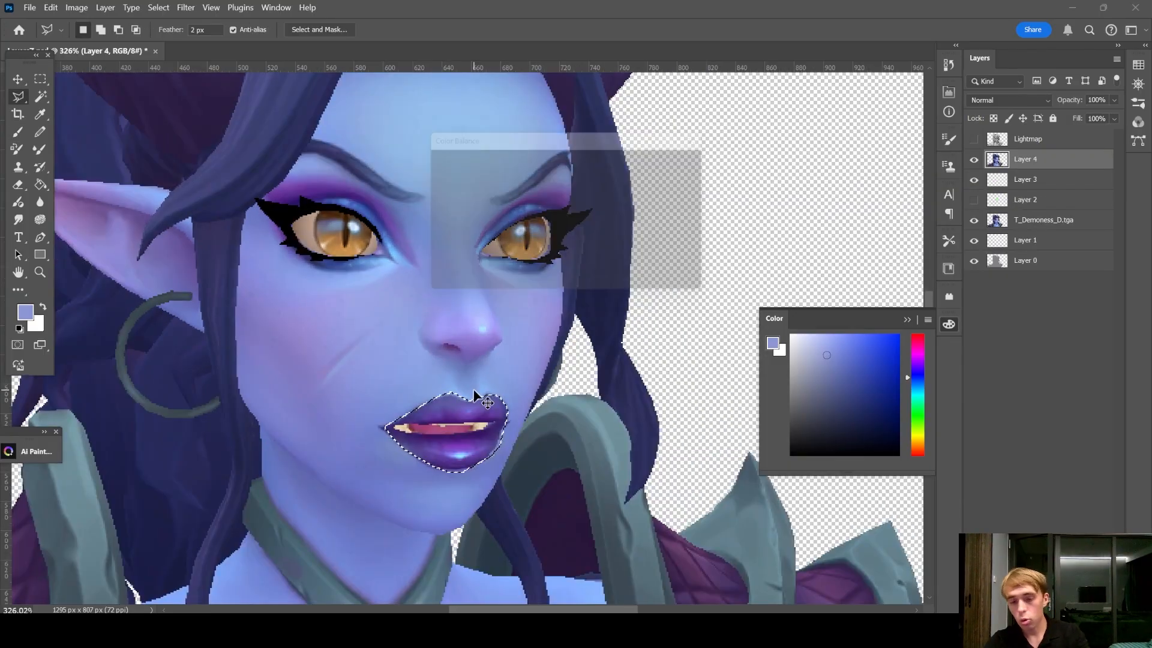
{"action": "key", "text": "ctrl+b"}
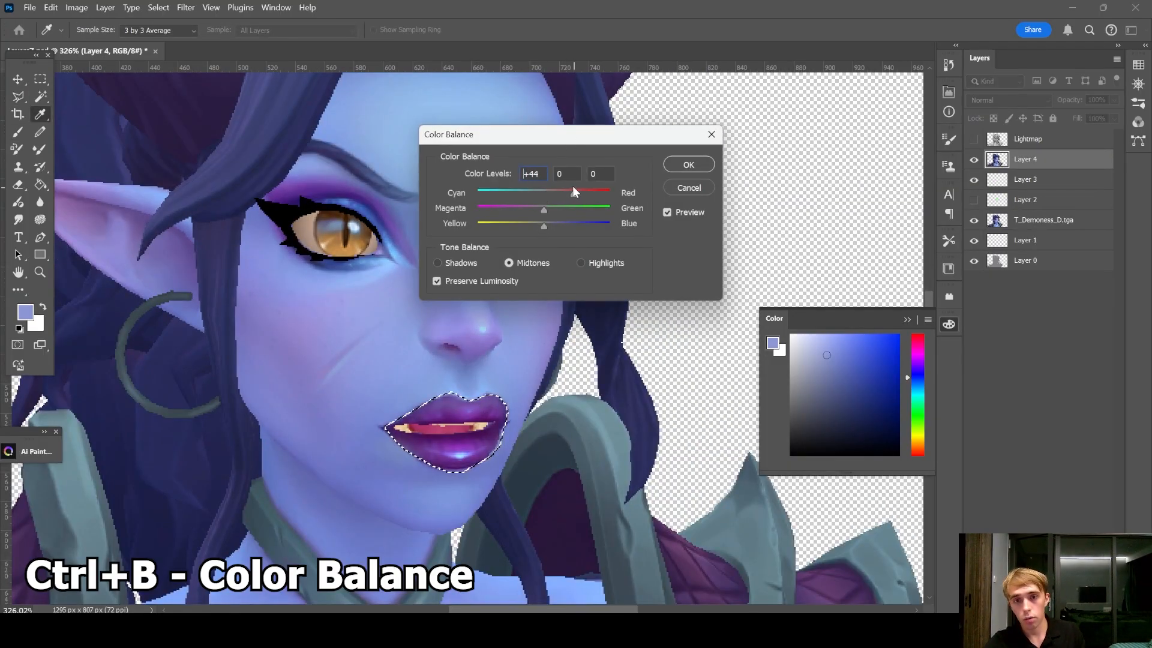
{"action": "left_click", "coordinate": [688, 165]}
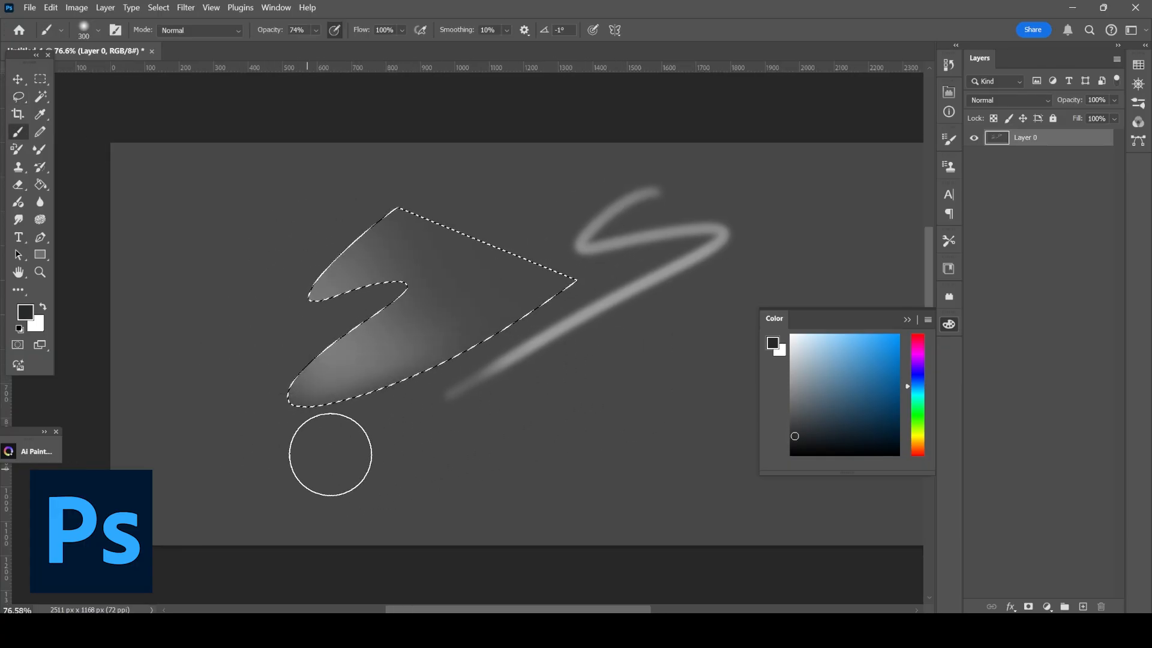
Choose the tool for shading softly inside the selected practice shape.
{"action": "left_click", "coordinate": [19, 96]}
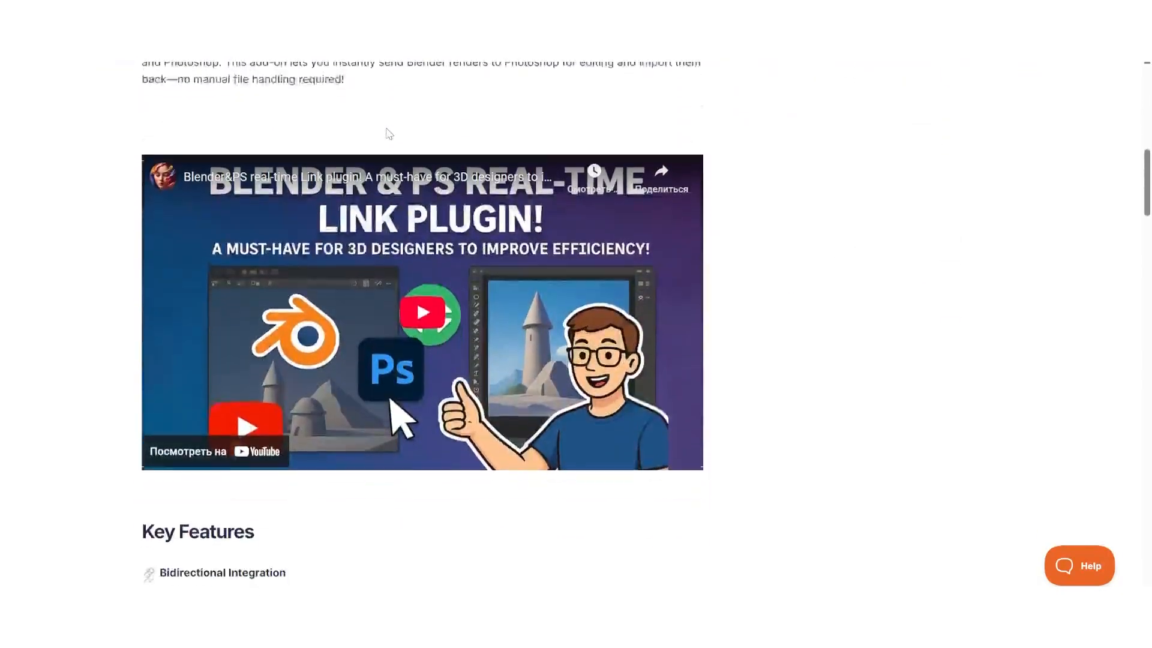
{"action": "scroll", "scroll_direction": "down", "scroll_amount": 3}
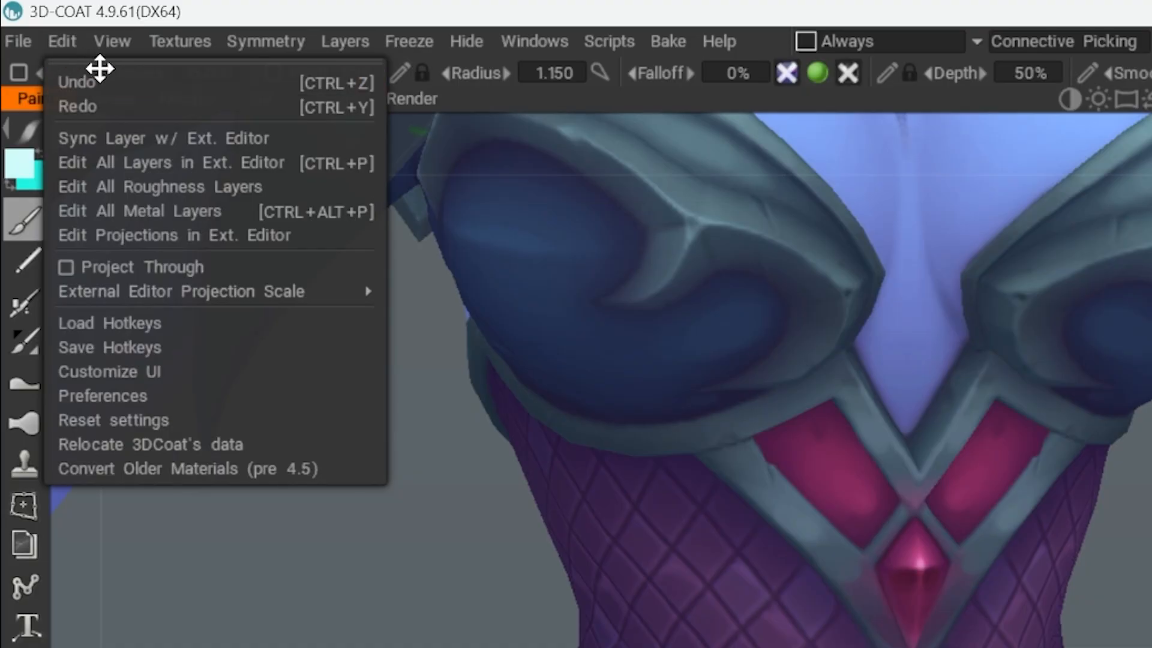
Set 3D-Coat's In/Out preference for External 2D Editor to Photoshop 2024.
{"action": "left_click", "coordinate": [102, 394]}
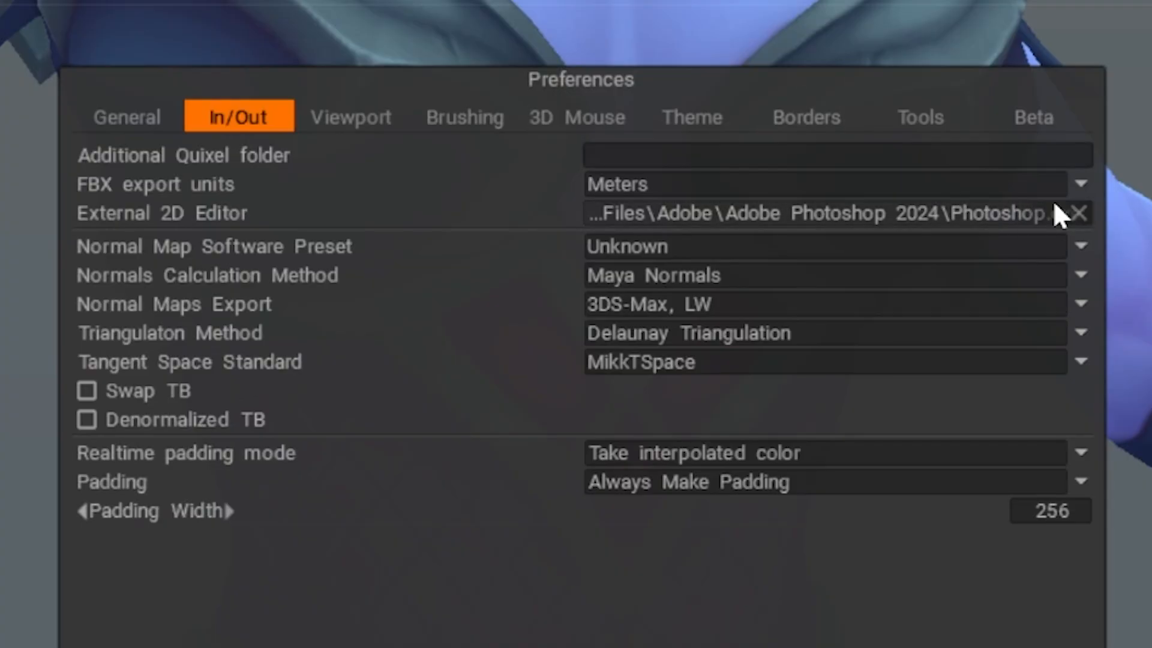
{"action": "left_click", "coordinate": [61, 41]}
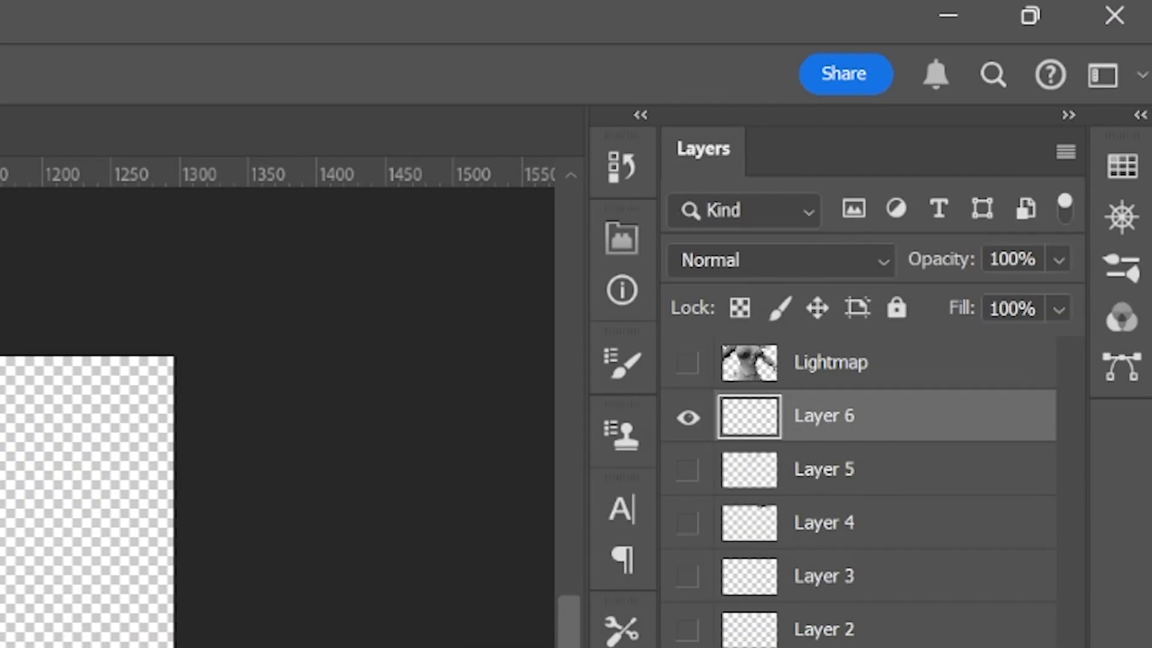
{"action": "mouse_move", "coordinate": [817, 415]}
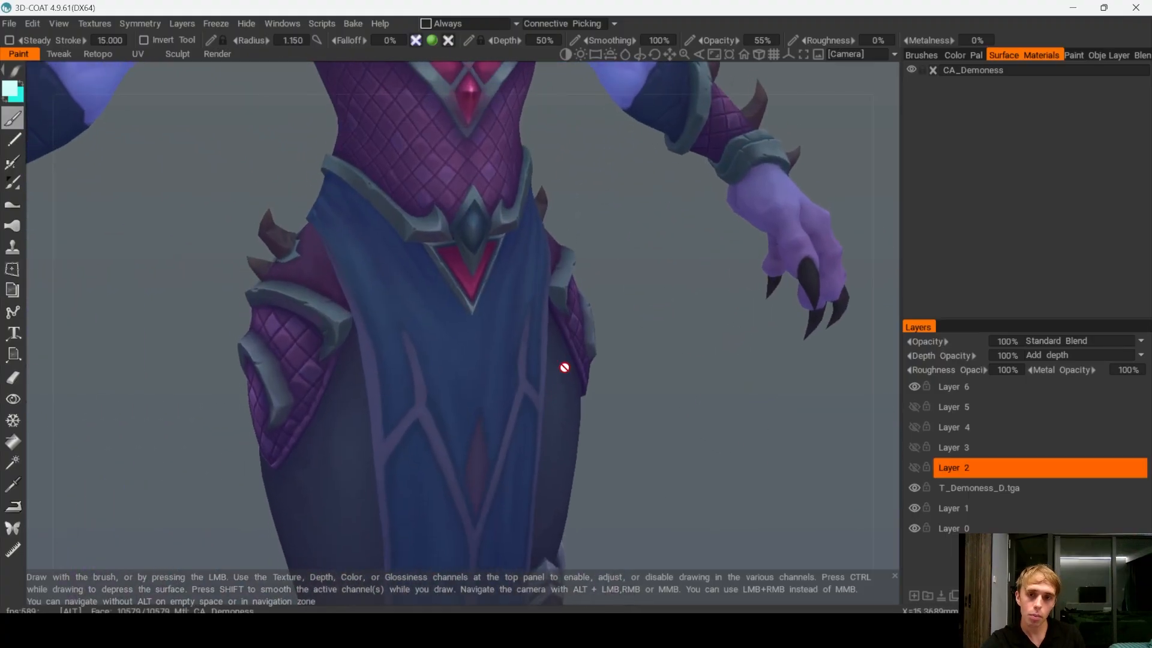
Zoom onto the demoness's robe and send the view to the external editor via Edit Projections.
{"action": "left_click_drag", "start_coordinate": [564, 368], "coordinate": [596, 294]}
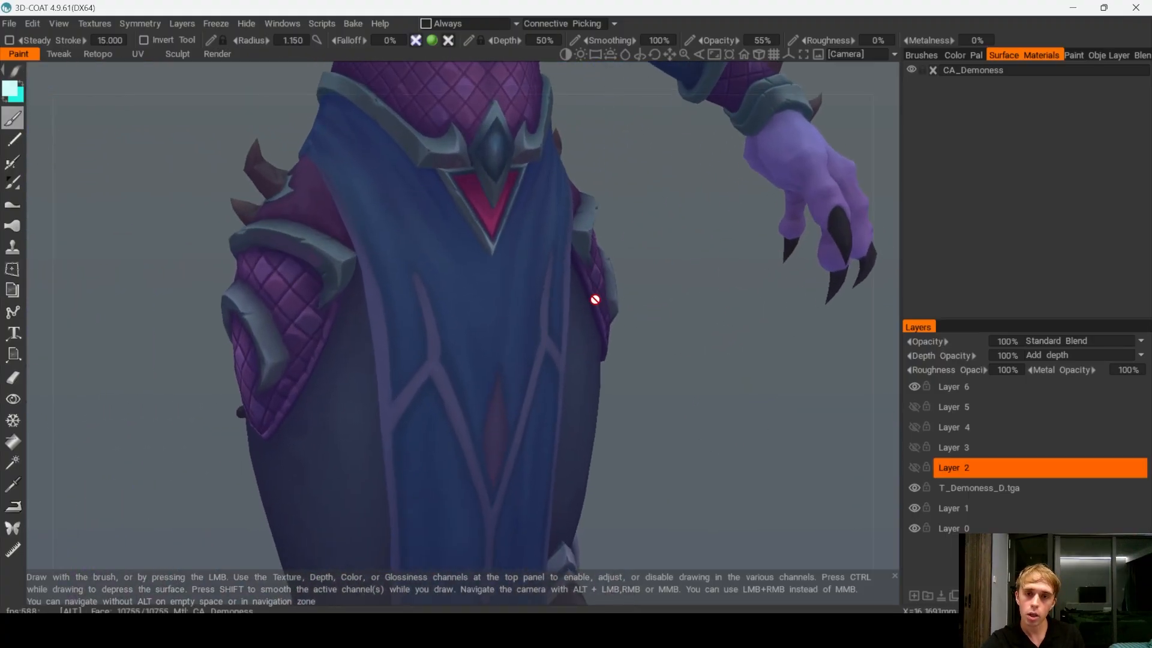
{"action": "left_click", "coordinate": [31, 24]}
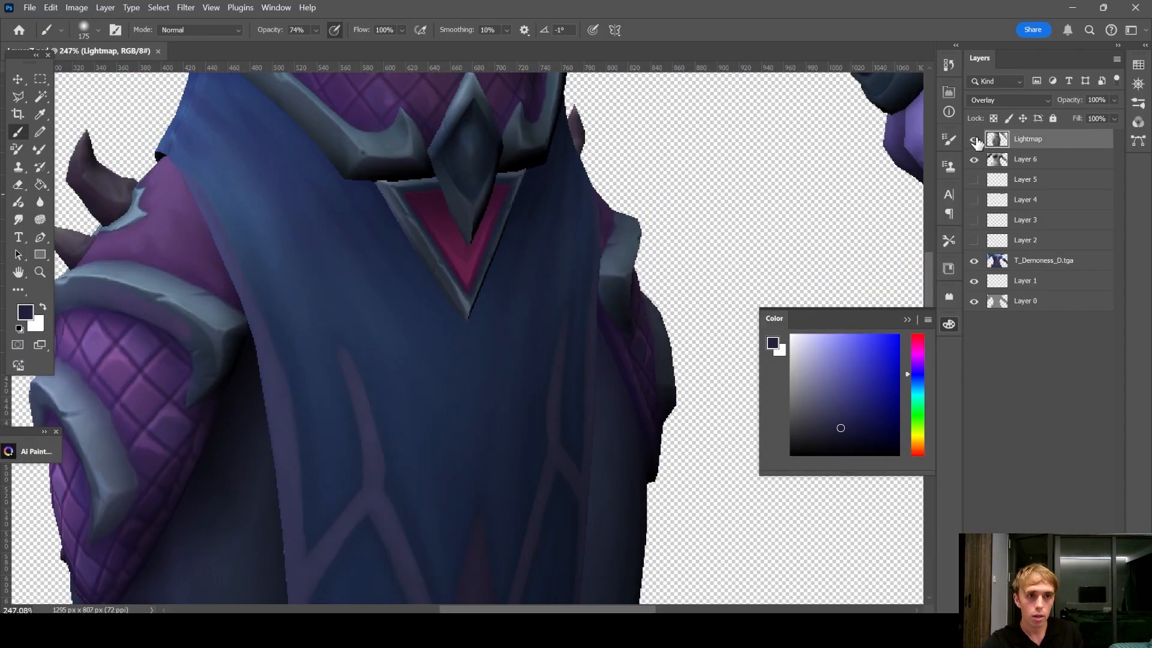
Show the Lightmap layer over the robe and prepare the fold area for the light blue highlight.
{"action": "left_click", "coordinate": [974, 139]}
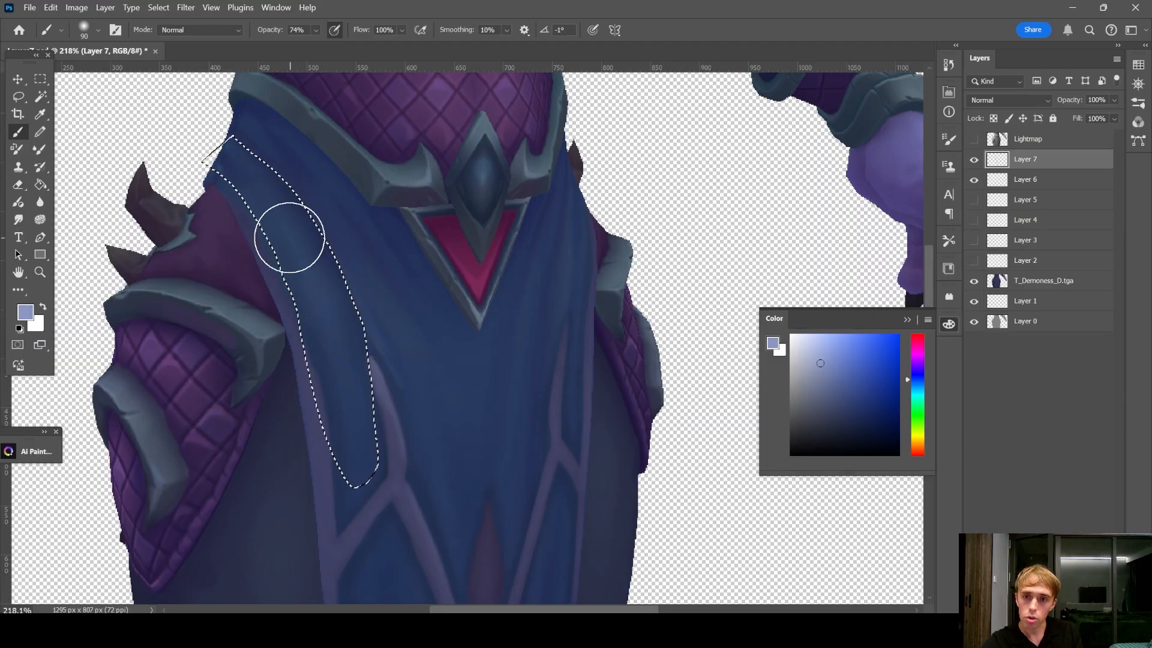
{"action": "right_click", "coordinate": [295, 250]}
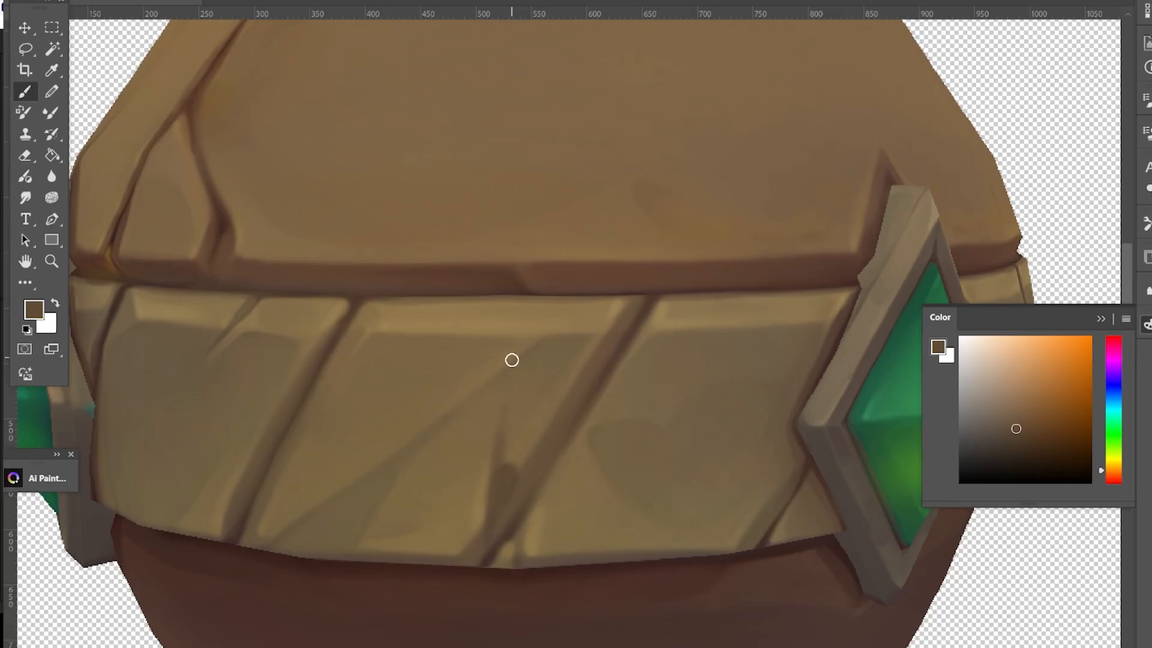
Brush tan highlight strokes and dabs across the stone band.
{"action": "left_click_drag", "start_coordinate": [512, 360], "coordinate": [599, 325]}
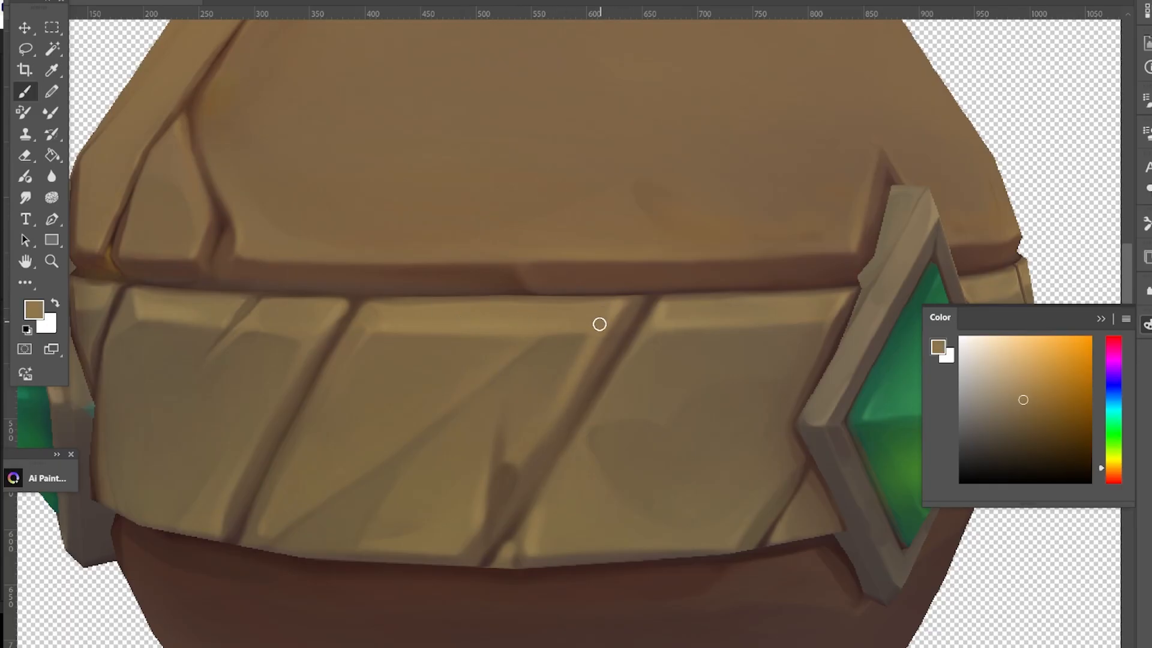
{"action": "left_click", "coordinate": [1016, 433]}
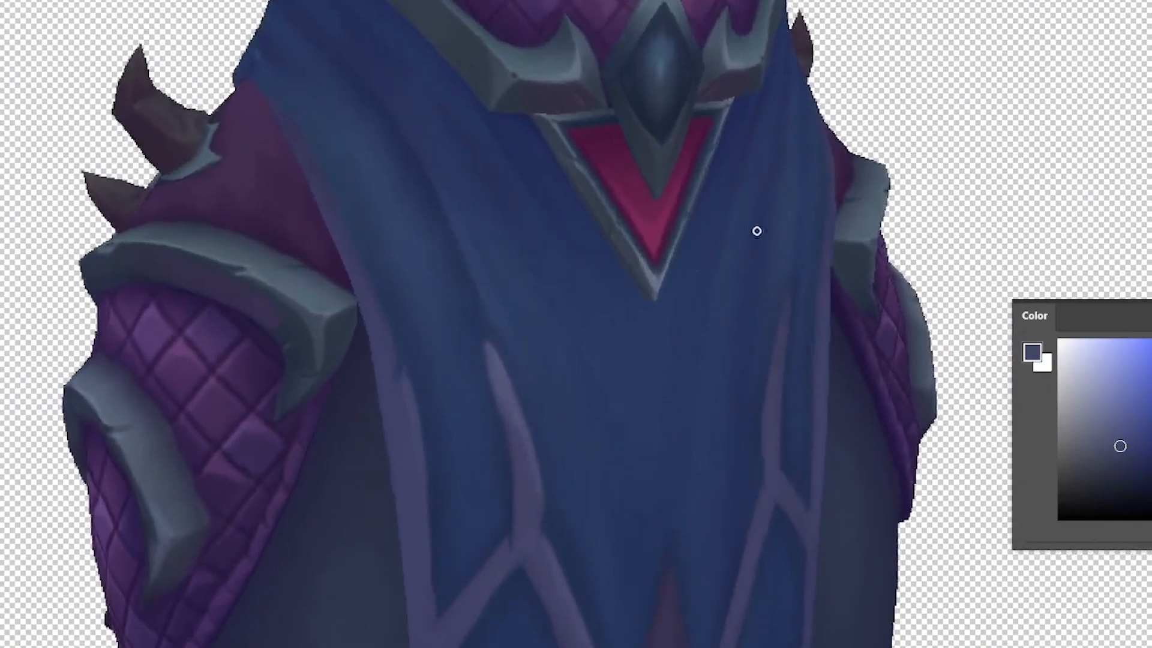
{"action": "mouse_move", "coordinate": [792, 219]}
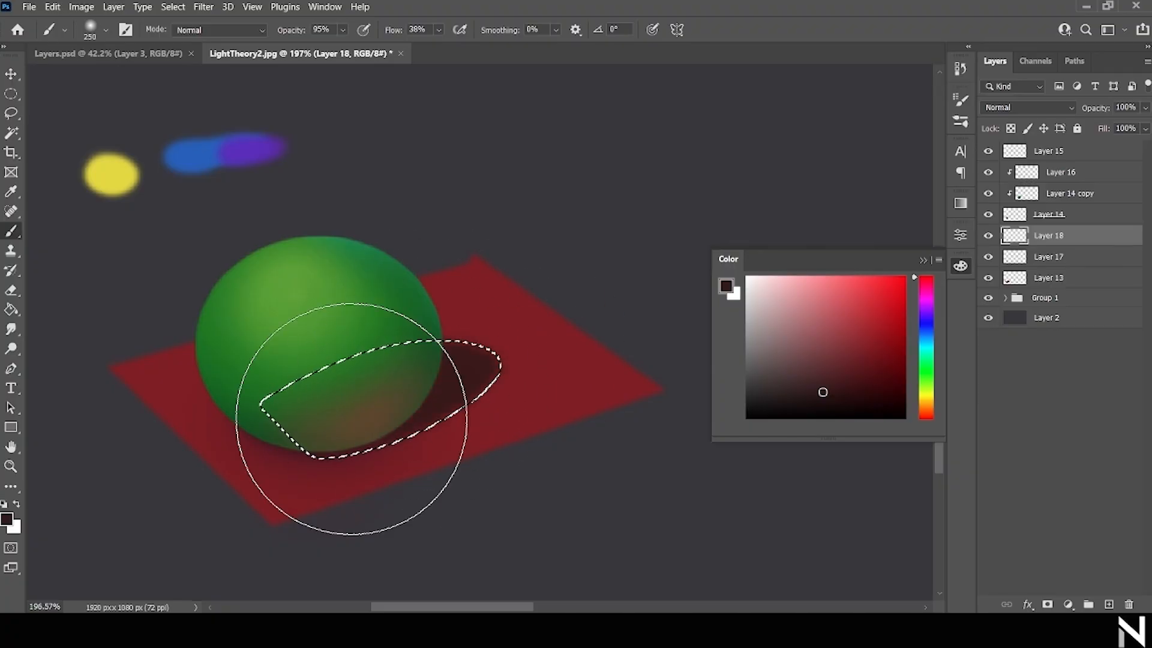
Switch to the Layers.psd rock texture document.
{"action": "left_click", "coordinate": [106, 53]}
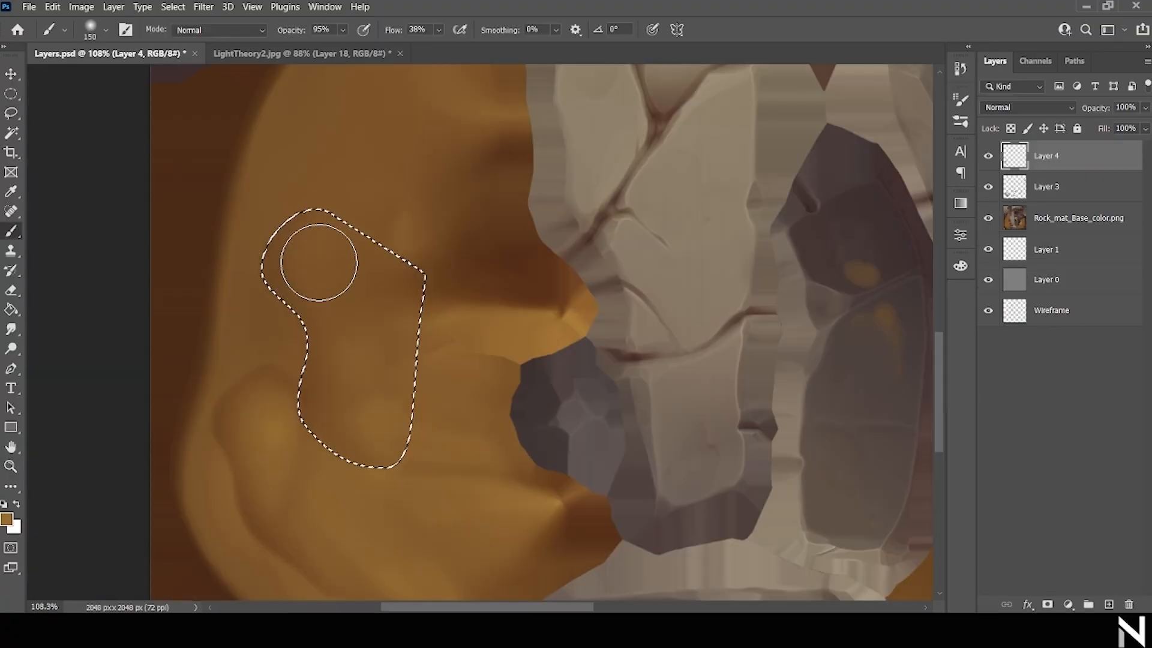